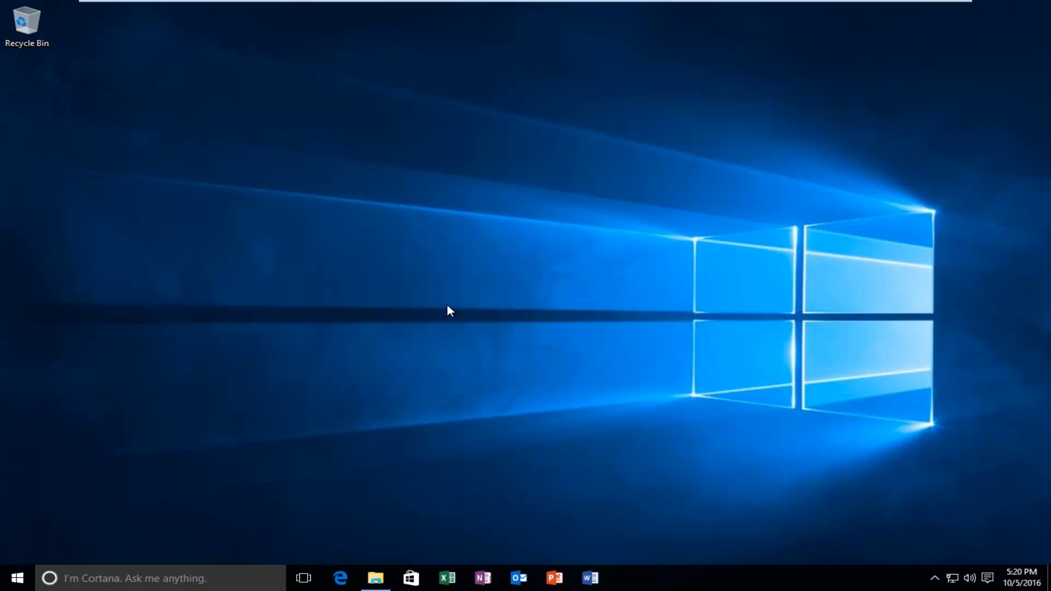
pyautogui.moveTo(419, 268)
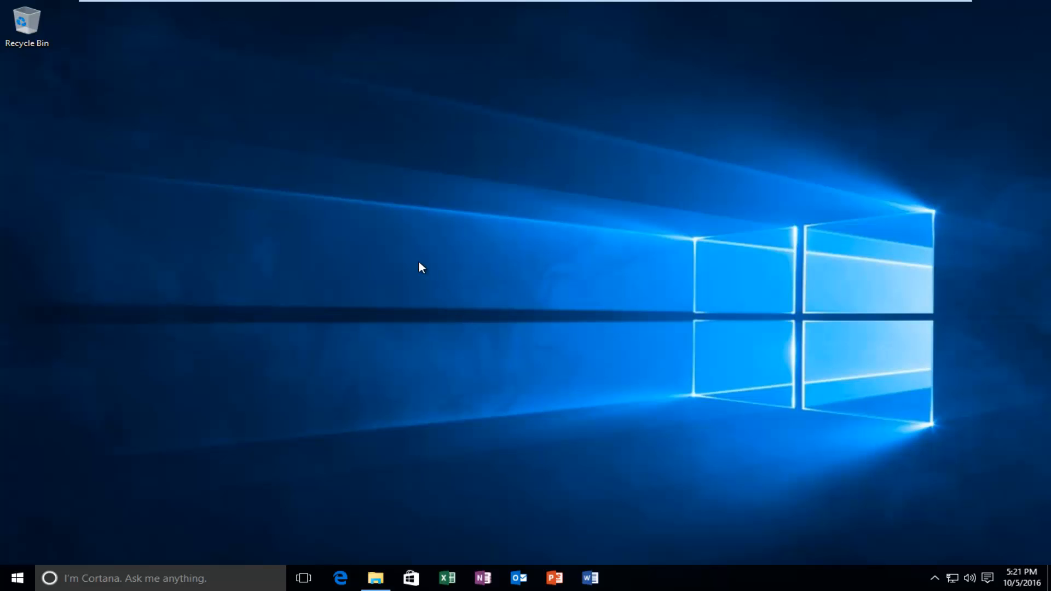
pyautogui.moveTo(411, 325)
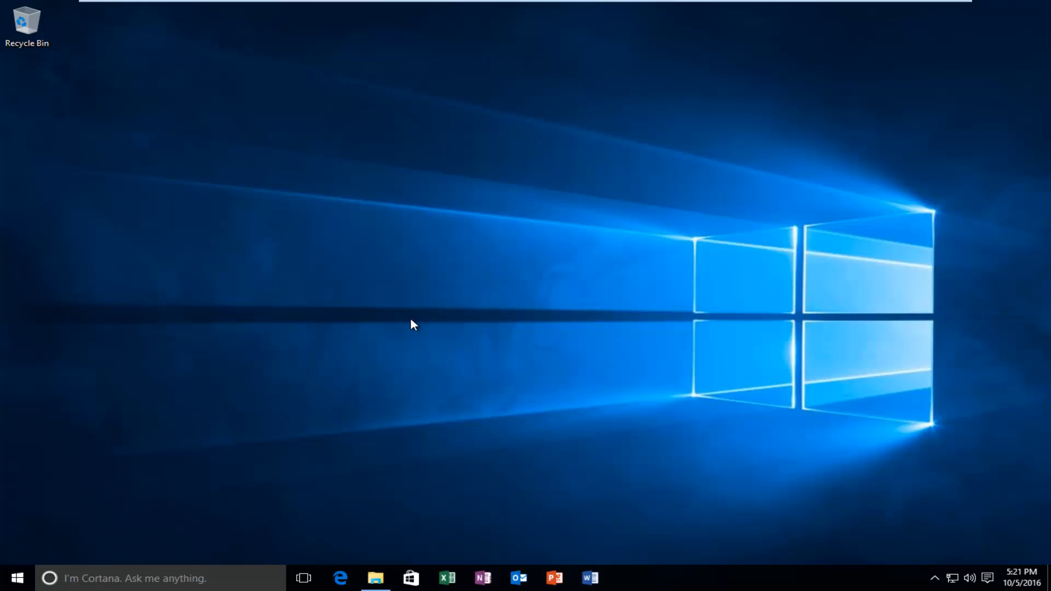
pyautogui.moveTo(918, 505)
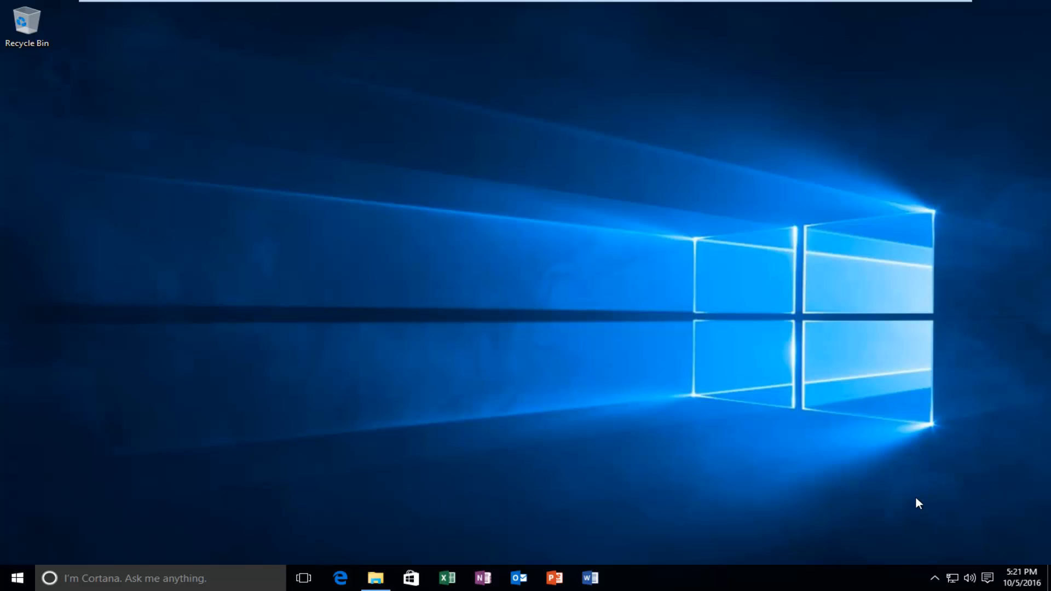
pyautogui.moveTo(938, 574)
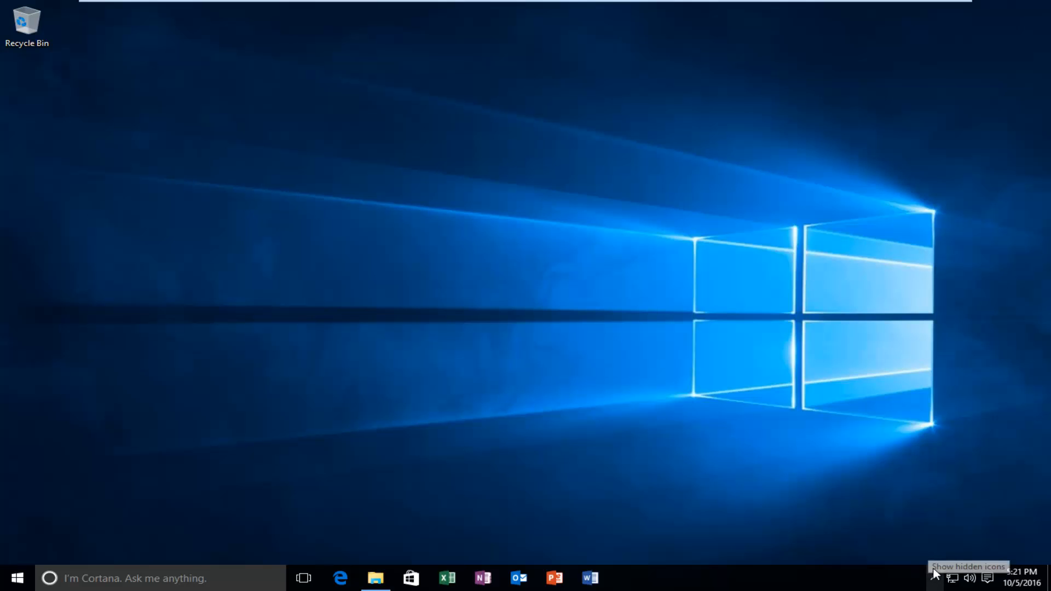
pyautogui.moveTo(982, 580)
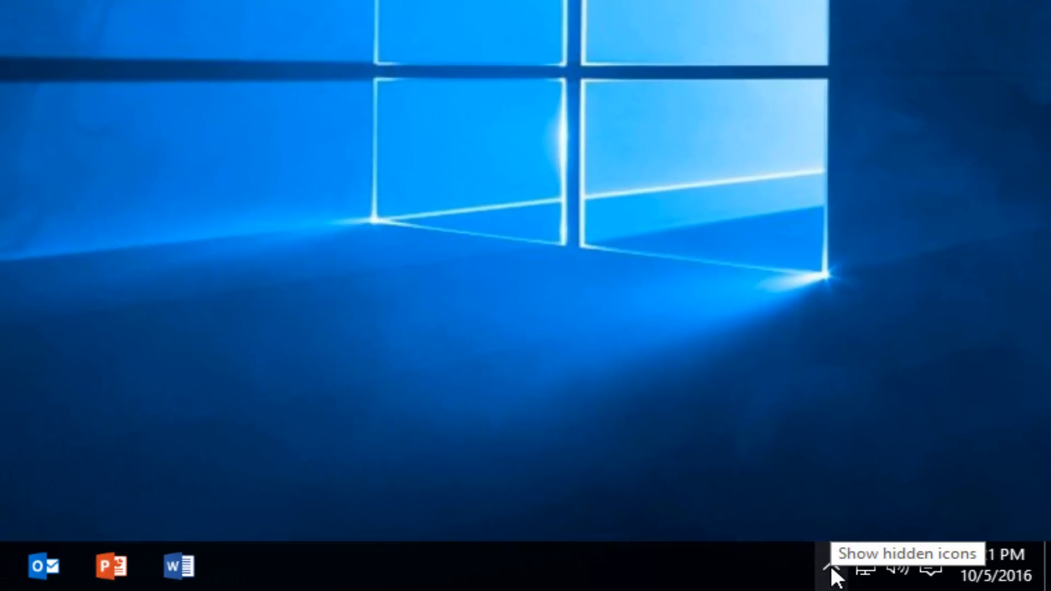
# Reveal the hidden system tray icons so the OneDrive cloud icon becomes visible
pyautogui.click(834, 572)
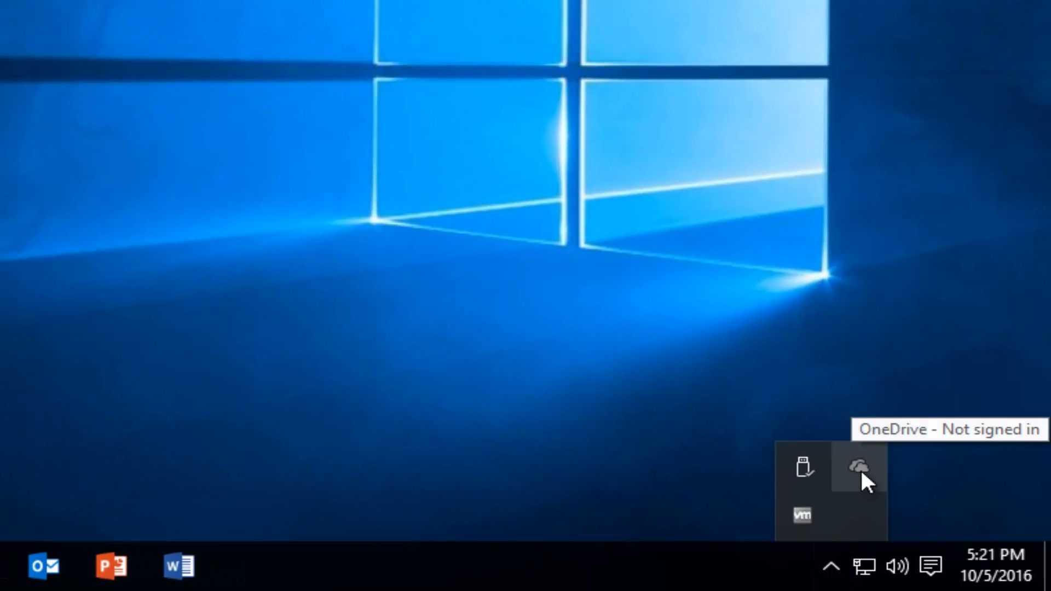
pyautogui.moveTo(860, 496)
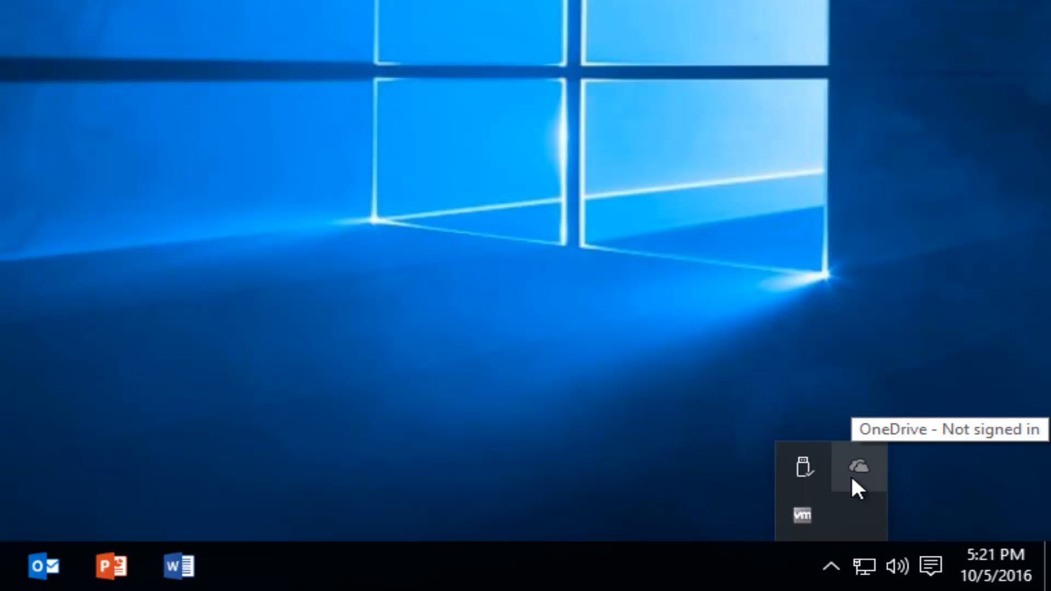
pyautogui.moveTo(865, 478)
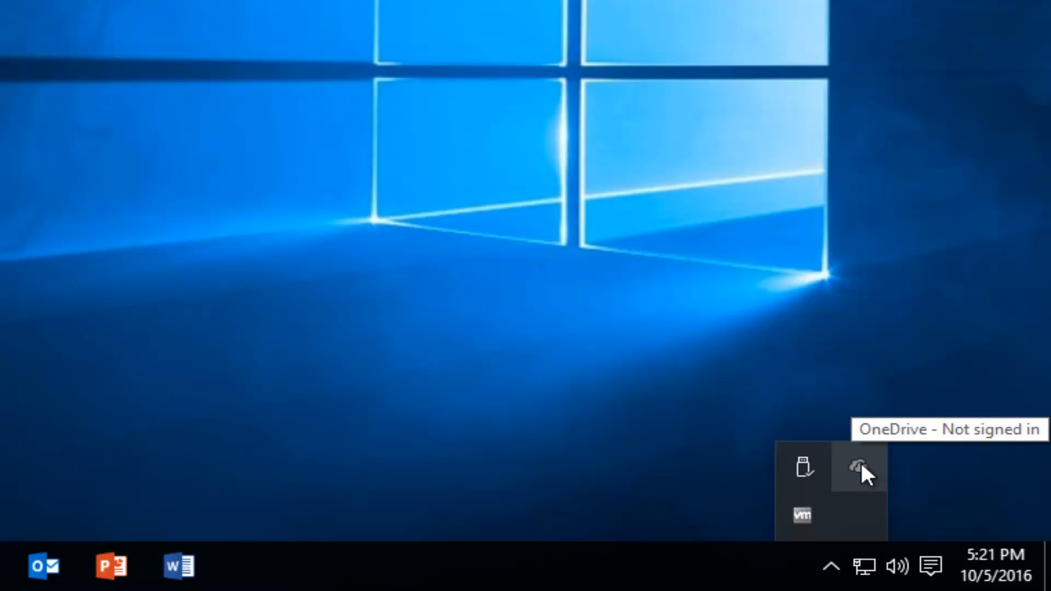
pyautogui.moveTo(863, 490)
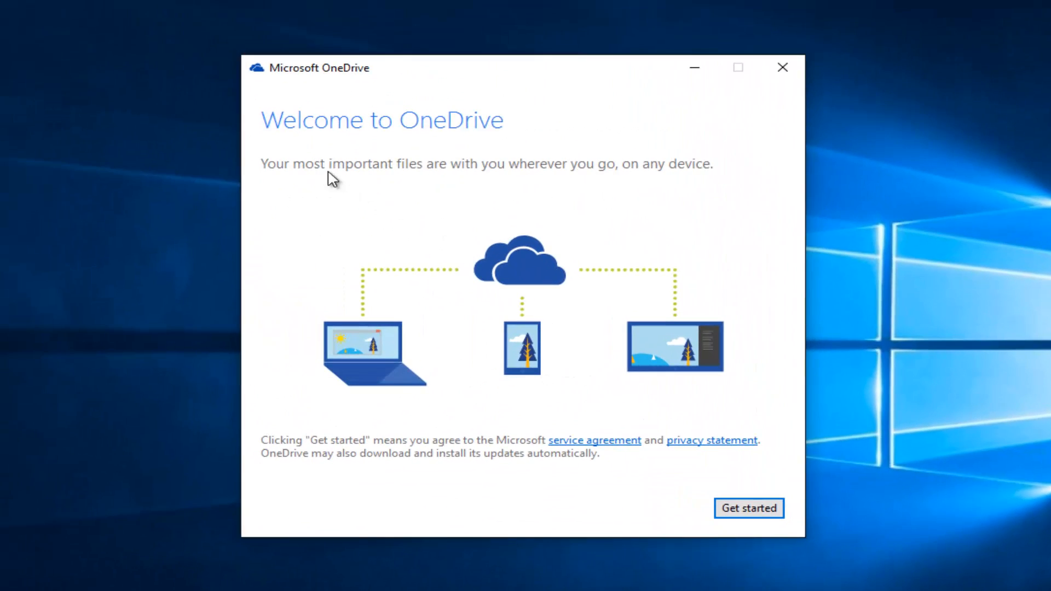
pyautogui.moveTo(398, 183)
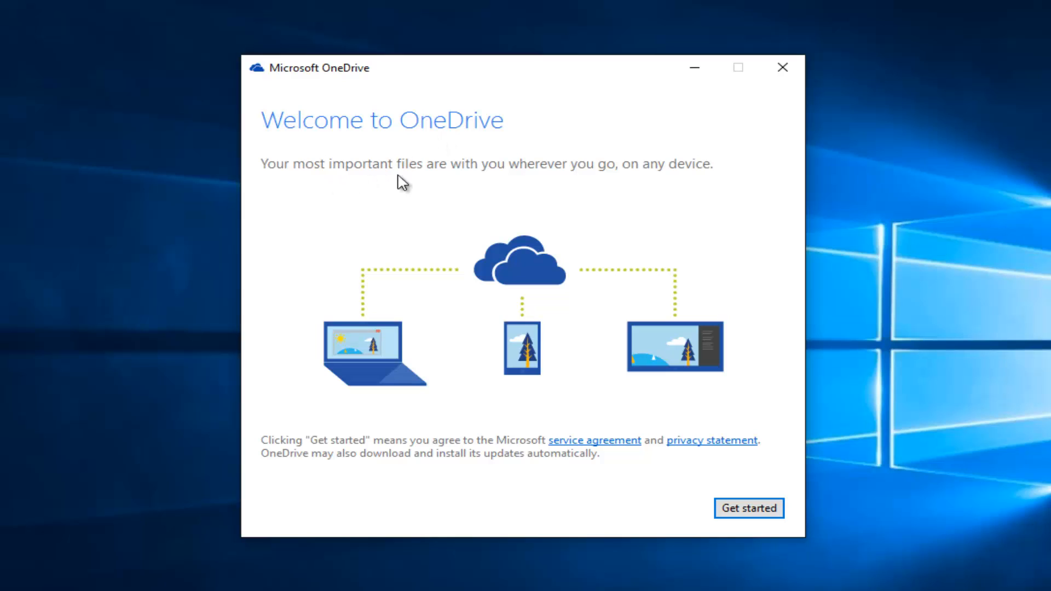
pyautogui.moveTo(593, 184)
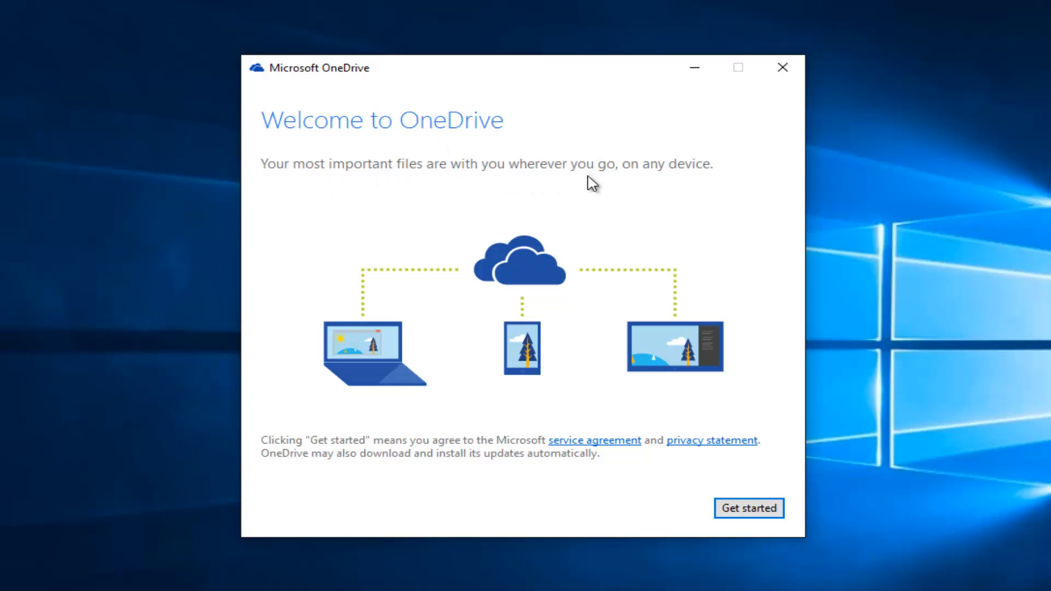
pyautogui.moveTo(613, 372)
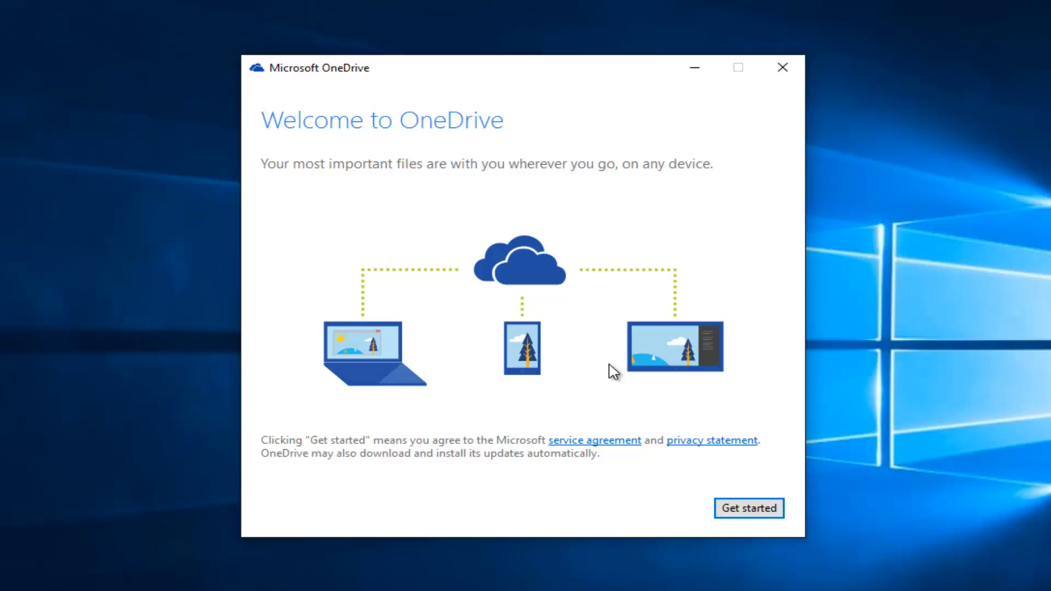
# Get started in the OneDrive welcome window to reach the Microsoft account sign-in page
pyautogui.click(750, 508)
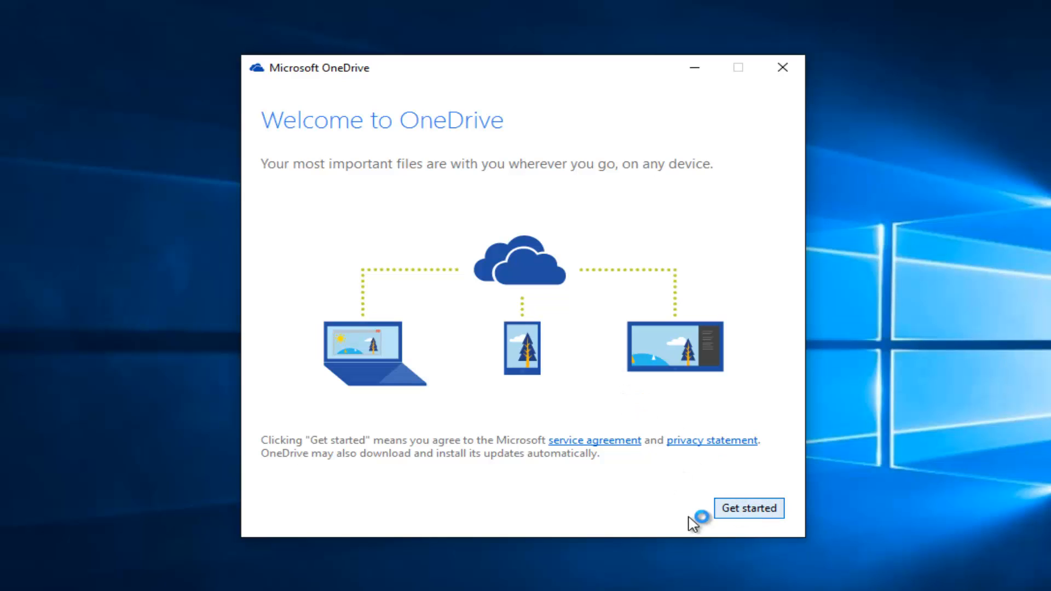
pyautogui.click(749, 508)
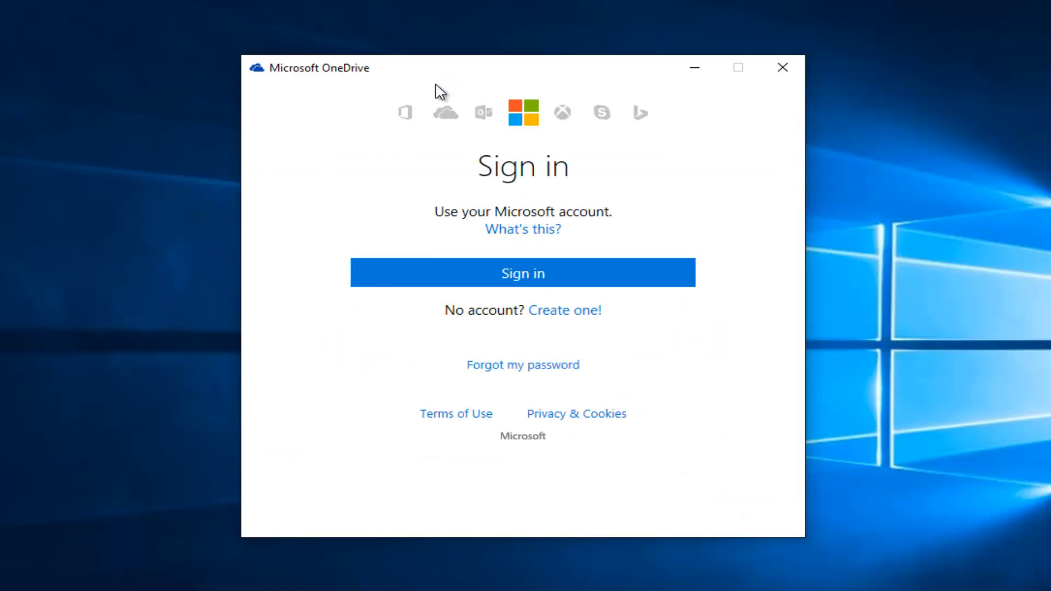
# Choose Sign in so the empty Email or phone and Password boxes appear
pyautogui.click(523, 272)
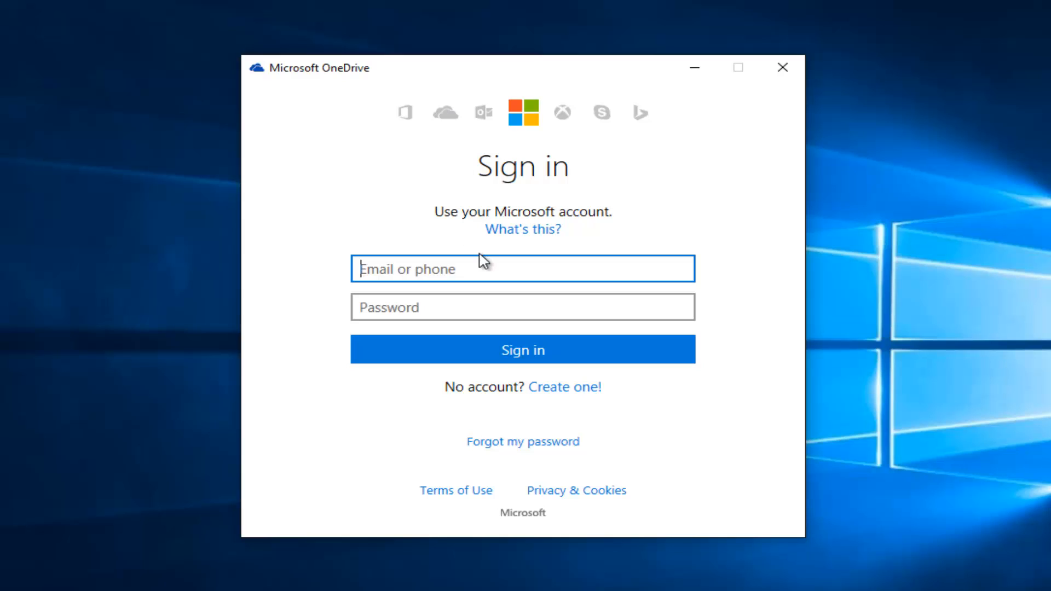
pyautogui.moveTo(572, 415)
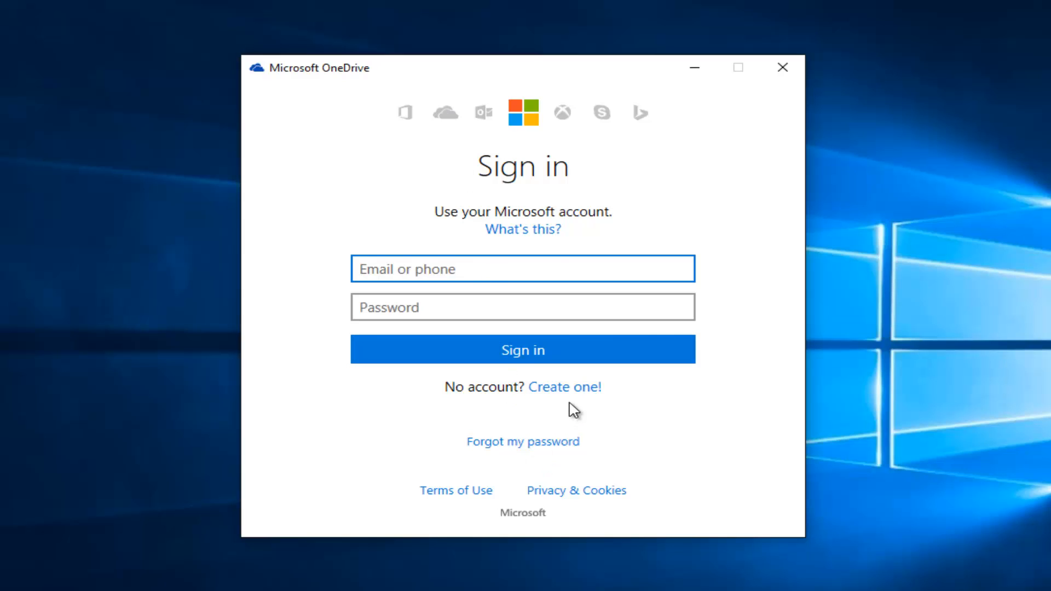
pyautogui.moveTo(568, 413)
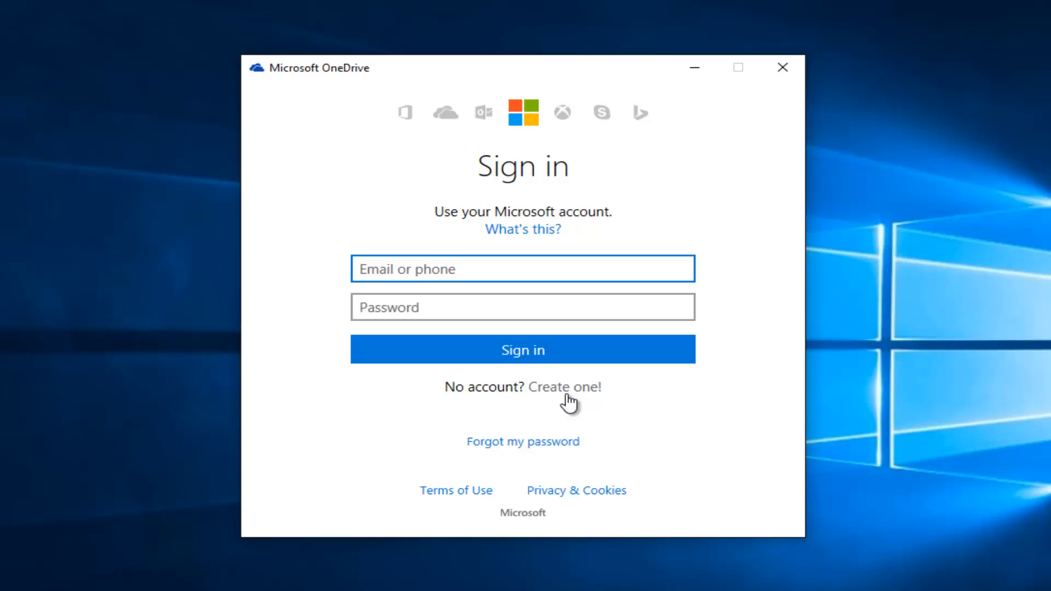
pyautogui.moveTo(629, 436)
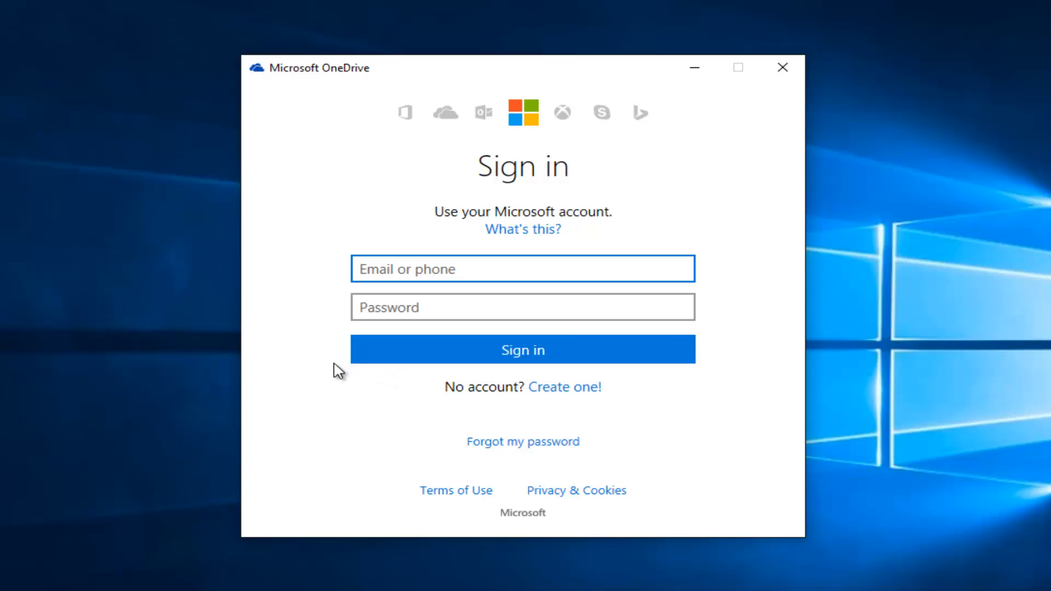
pyautogui.moveTo(380, 374)
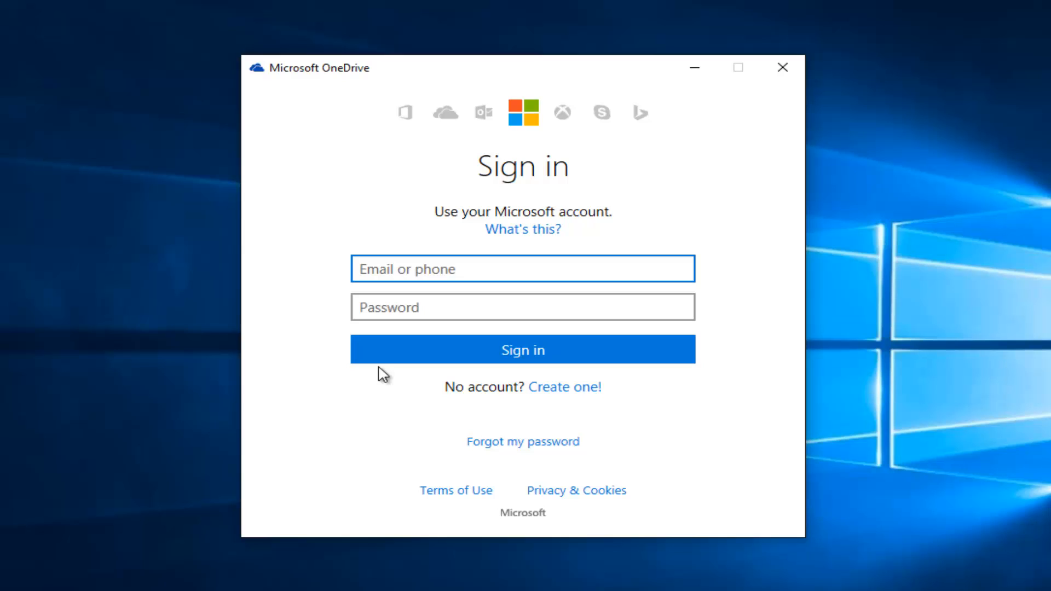
pyautogui.click(522, 269)
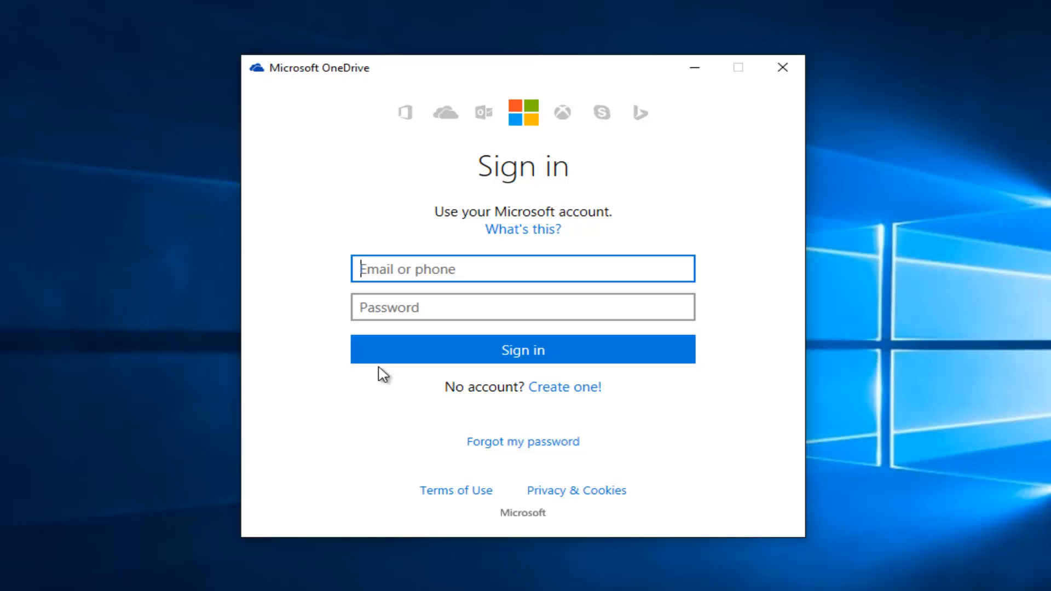